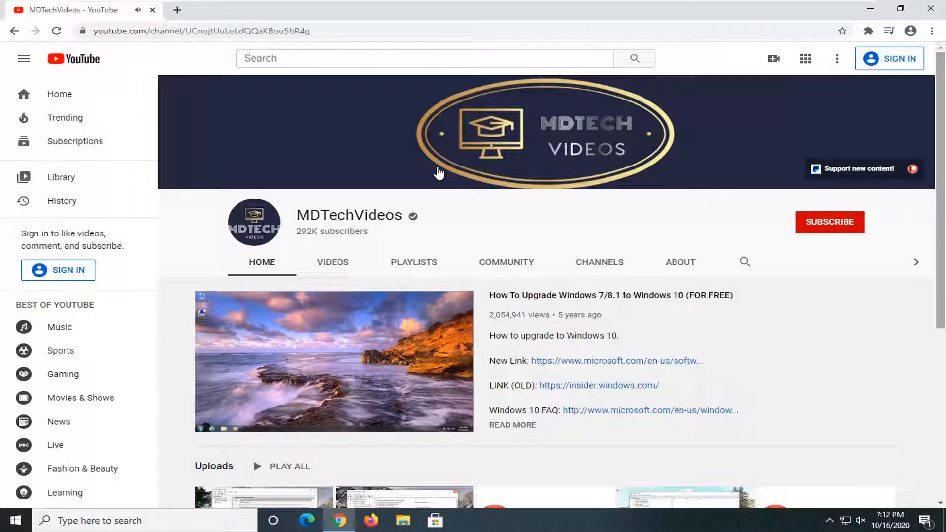
pyautogui.moveTo(400, 167)
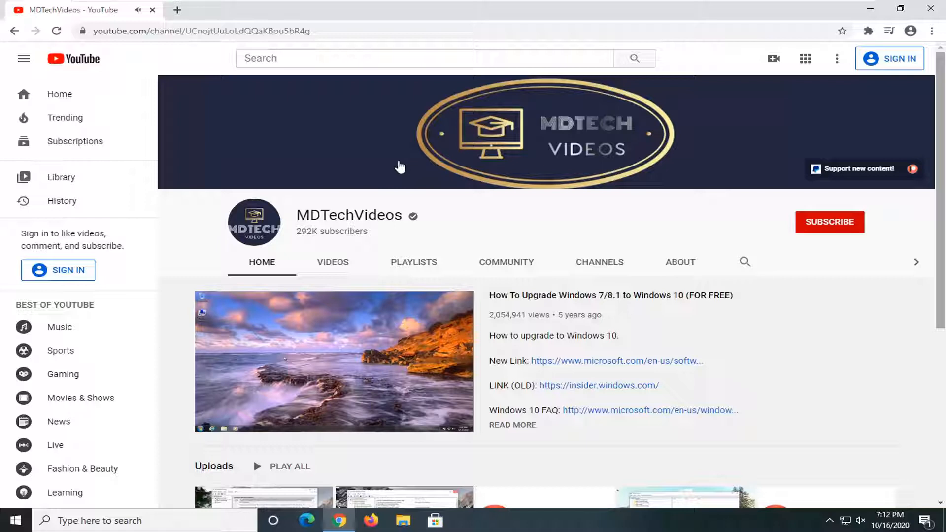
pyautogui.moveTo(367, 216)
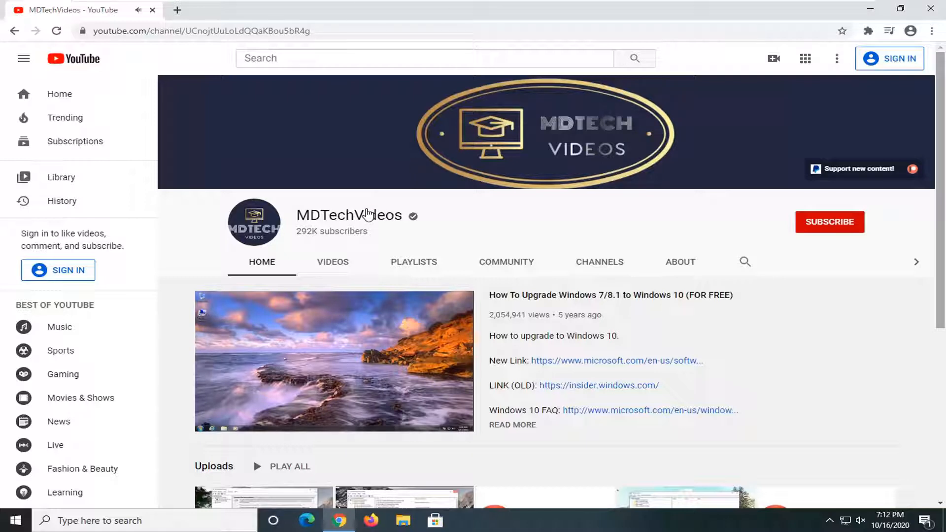
pyautogui.moveTo(360, 234)
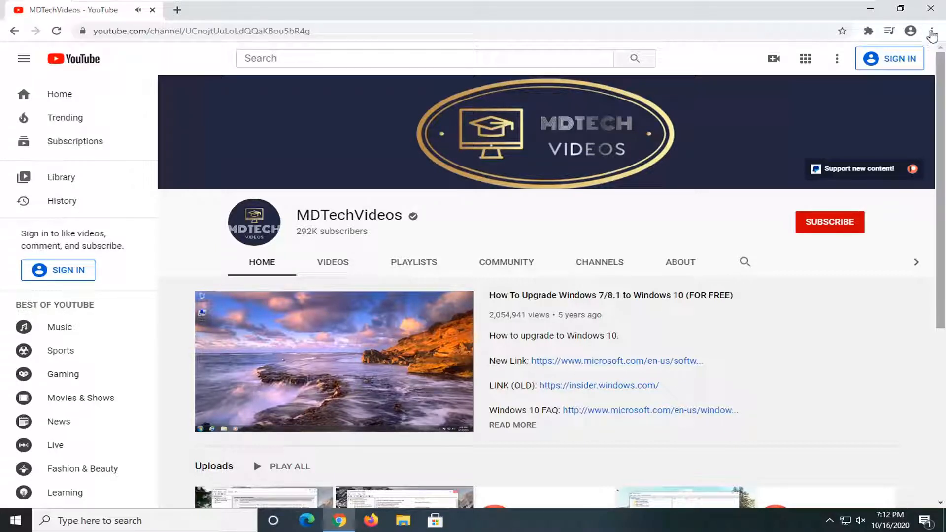
# Open Chrome's three-dot menu on the MDTechVideos channel page to reach Print
pyautogui.click(931, 31)
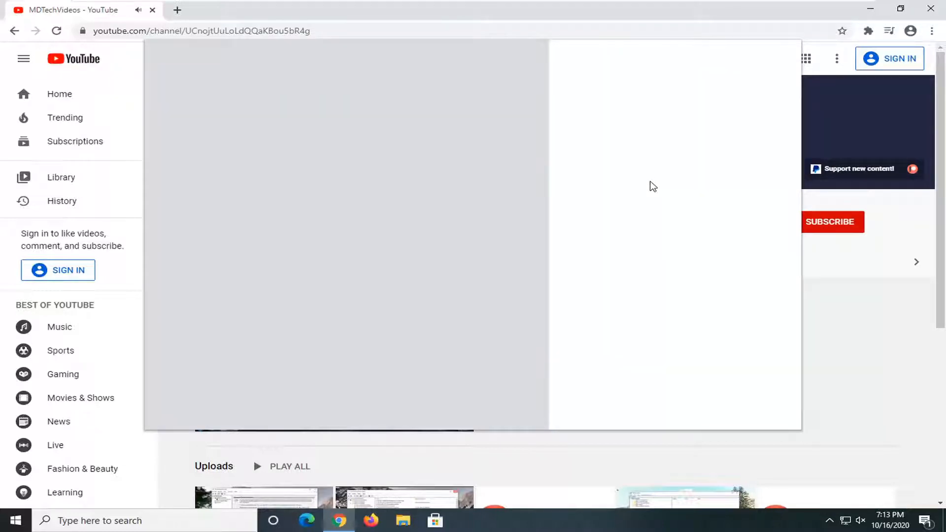
# Set the print destination to Save as PDF
pyautogui.press('ctrl+p')
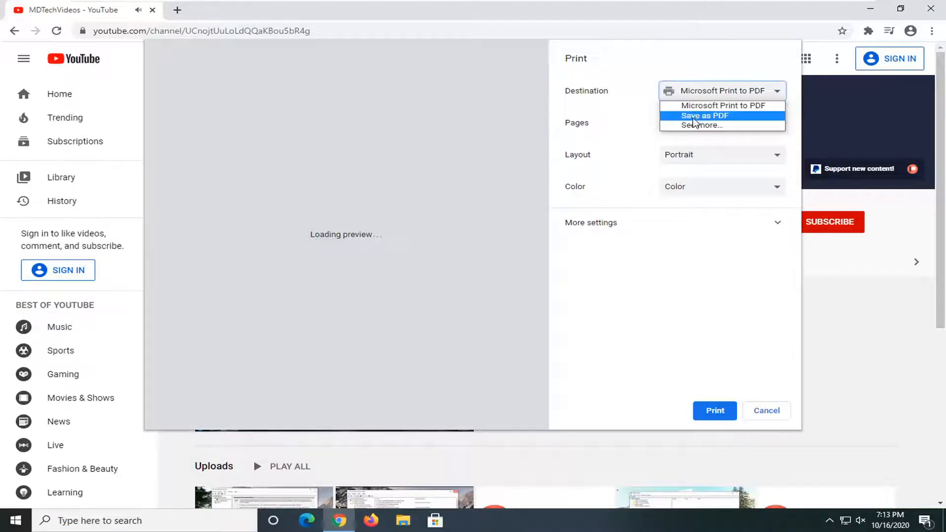
pyautogui.click(705, 115)
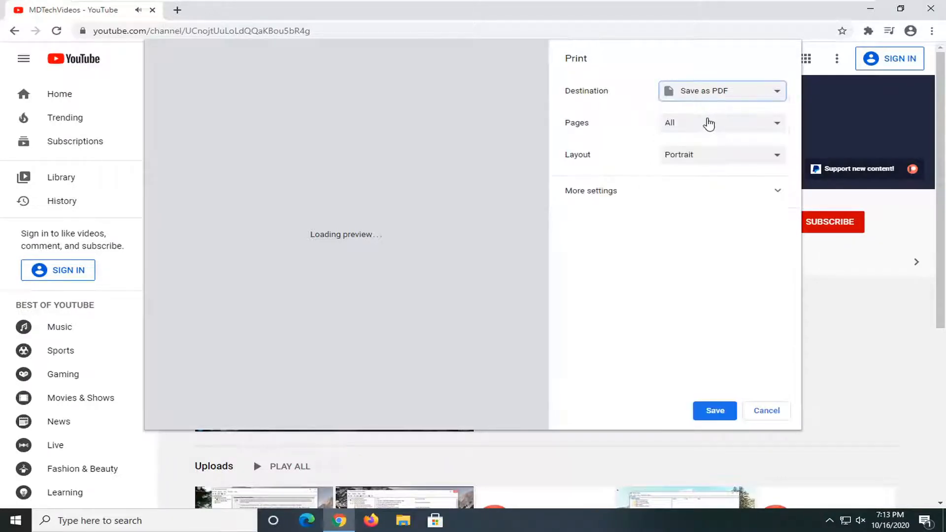
pyautogui.click(714, 411)
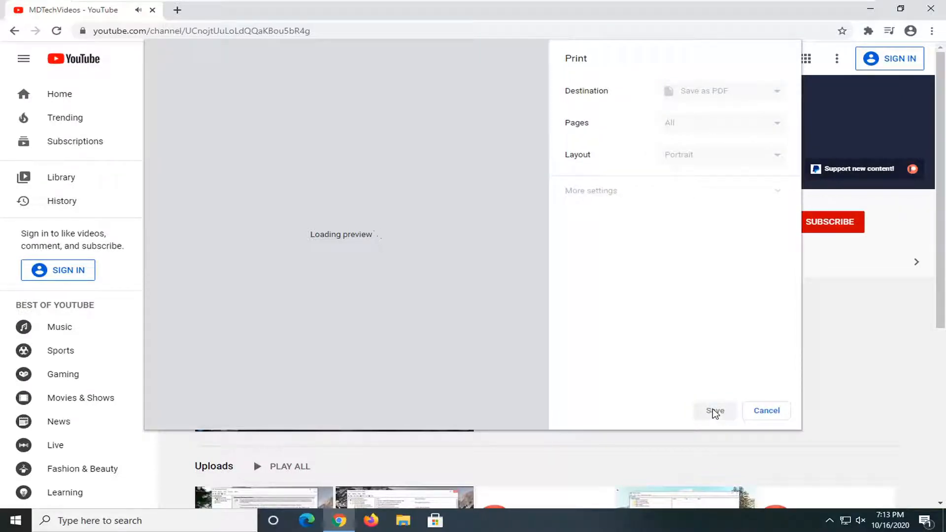
pyautogui.moveTo(682, 386)
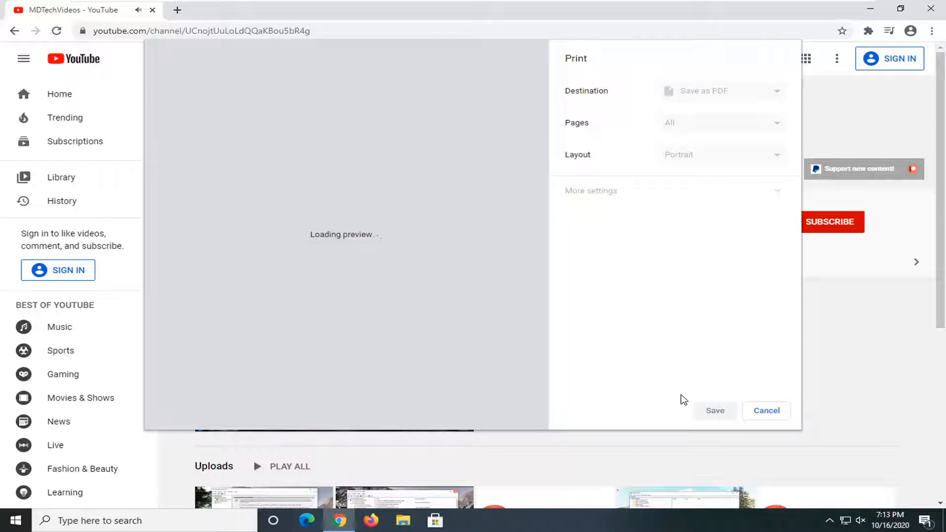
pyautogui.moveTo(672, 380)
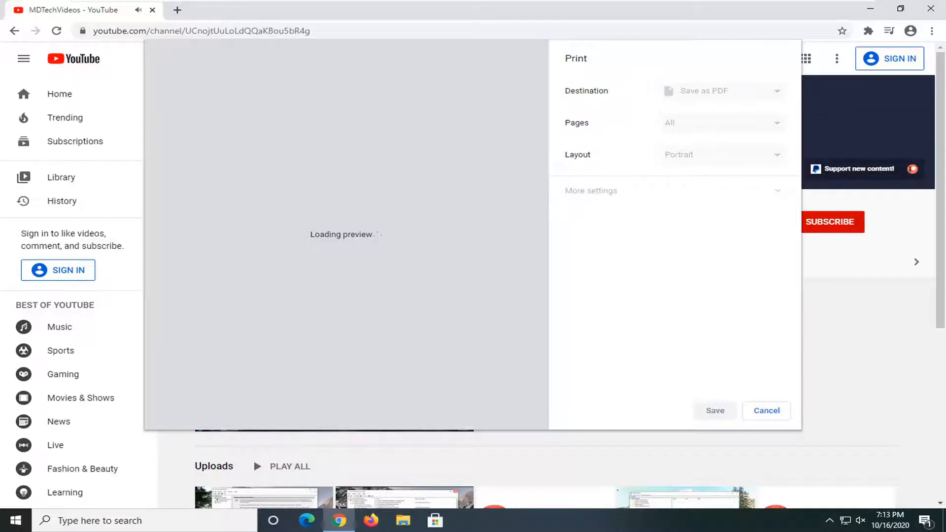
# Save the PDF as 'MDTechVideos - YouTube' in the Desktop folder
pyautogui.click(714, 411)
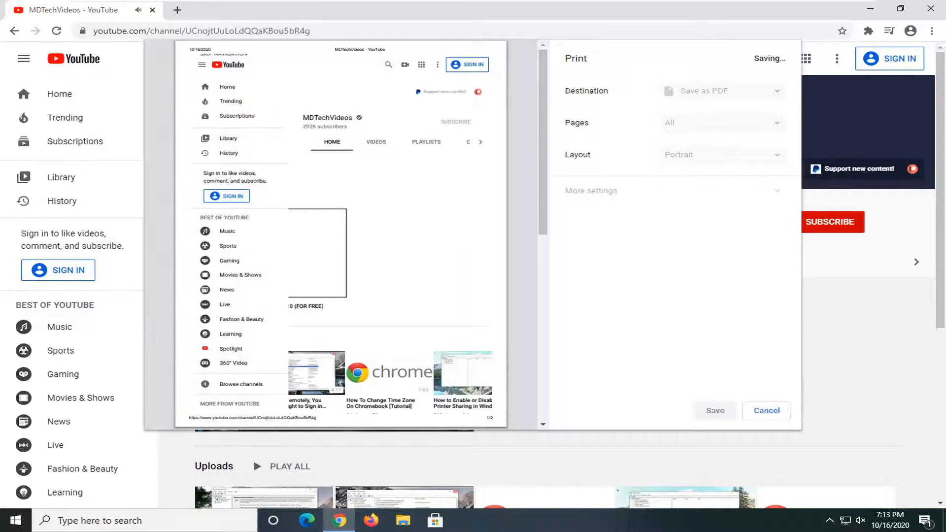
pyautogui.click(715, 411)
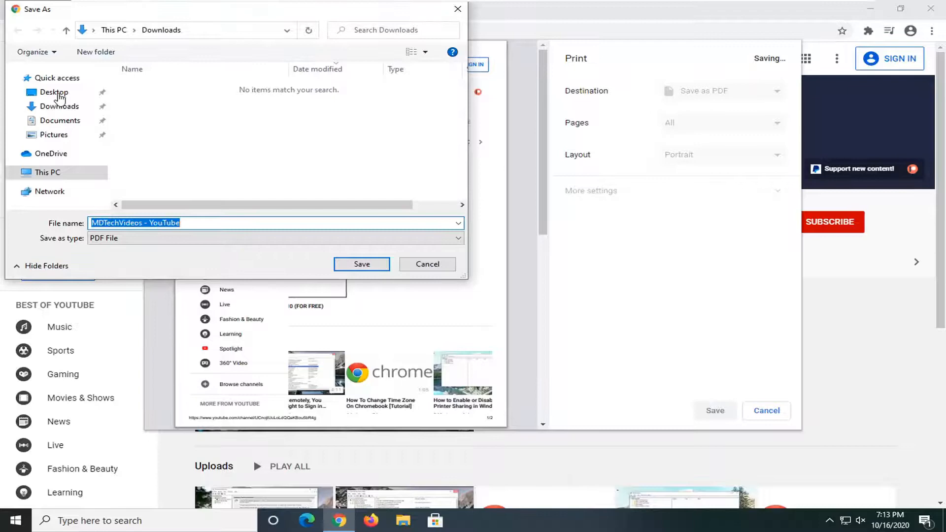
pyautogui.click(54, 92)
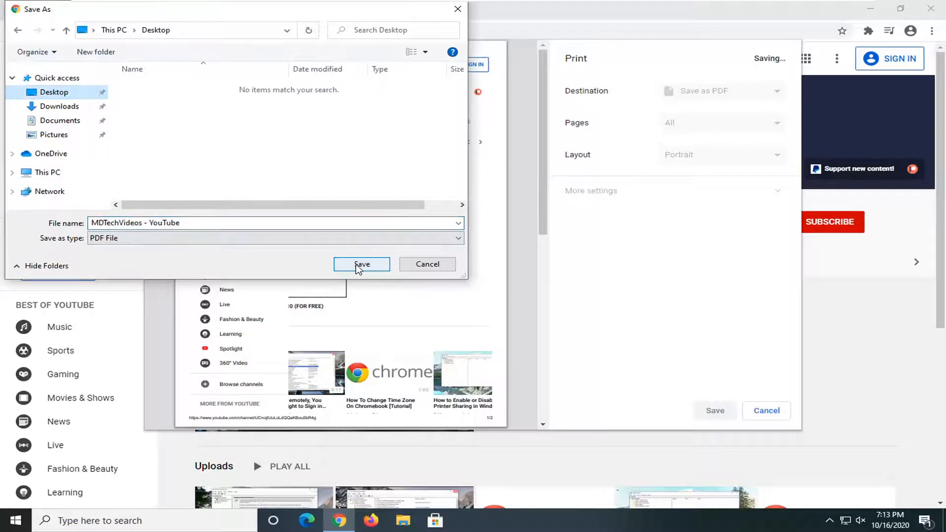
pyautogui.click(362, 264)
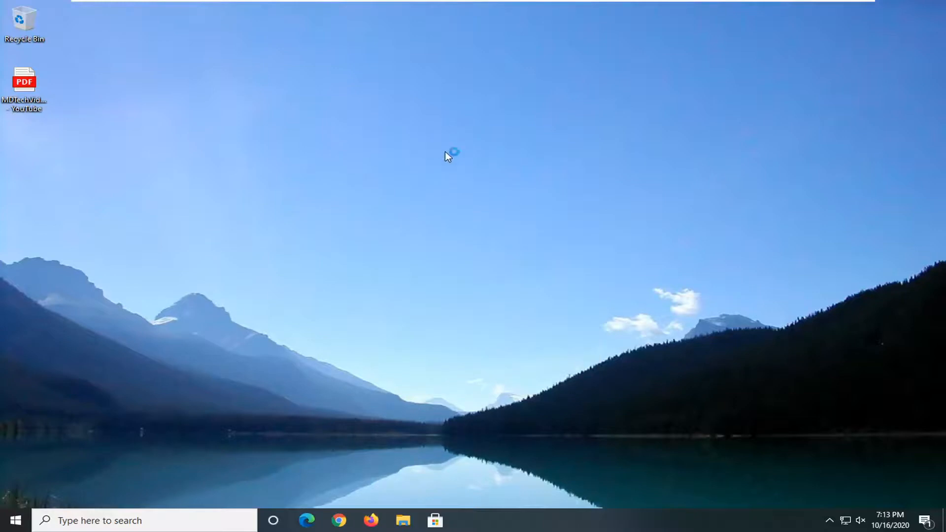
pyautogui.moveTo(472, 285)
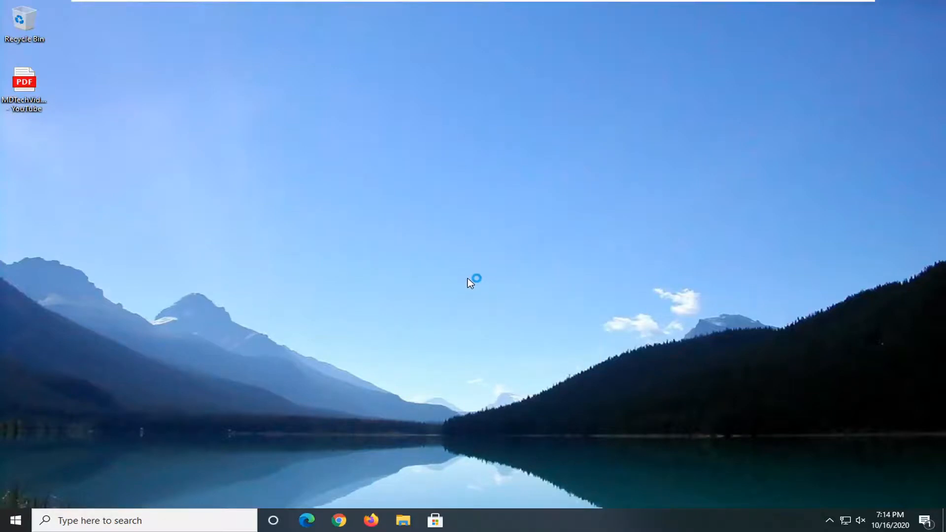
pyautogui.moveTo(446, 285)
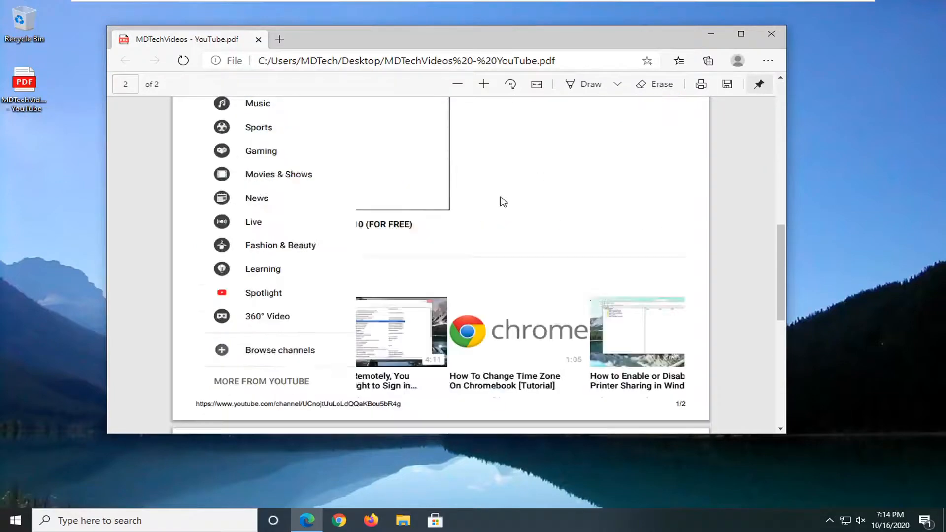
# Scroll through both pages of the channel PDF in Edge, then close the viewer
pyautogui.scroll(-3)
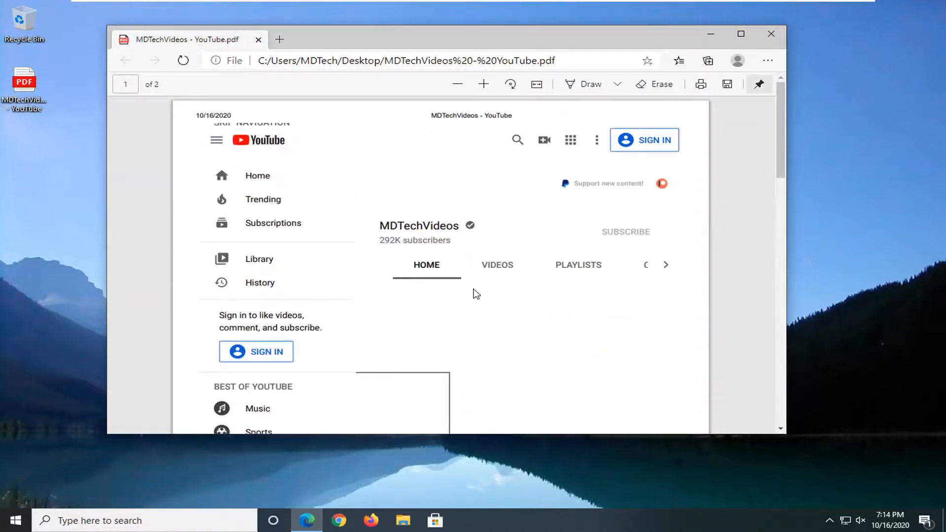
pyautogui.scroll(-3)
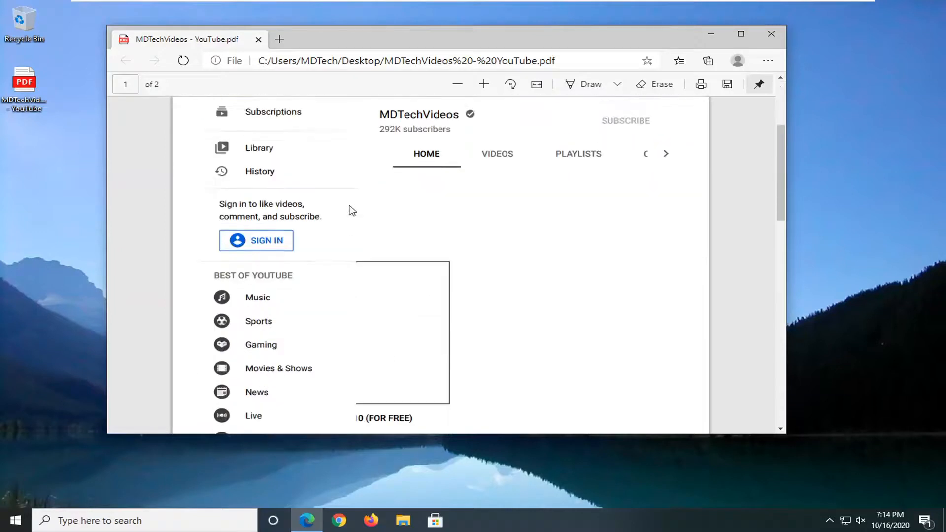
pyautogui.scroll(3)
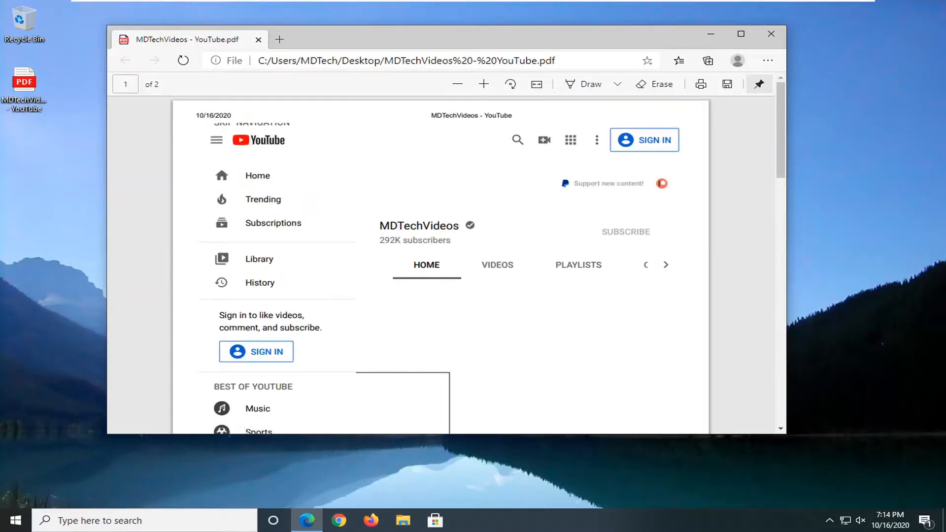
pyautogui.scroll(-3)
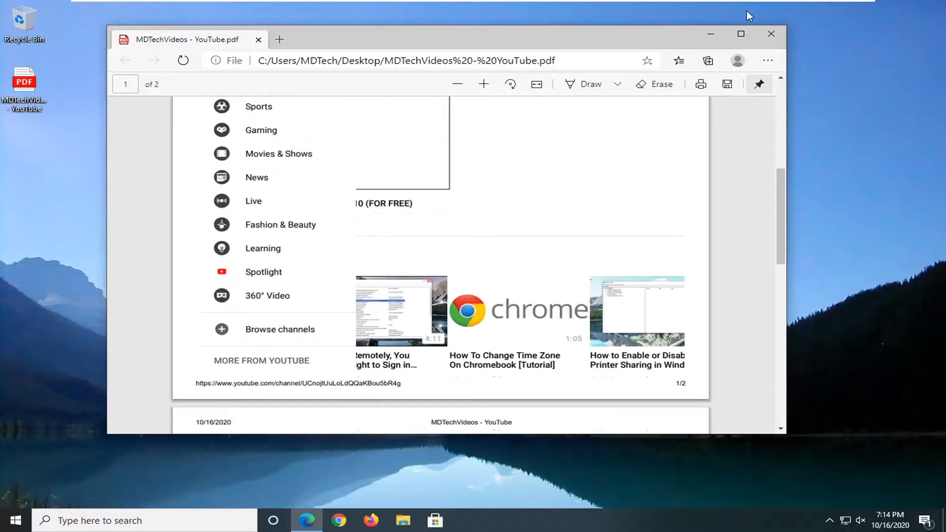
pyautogui.click(771, 34)
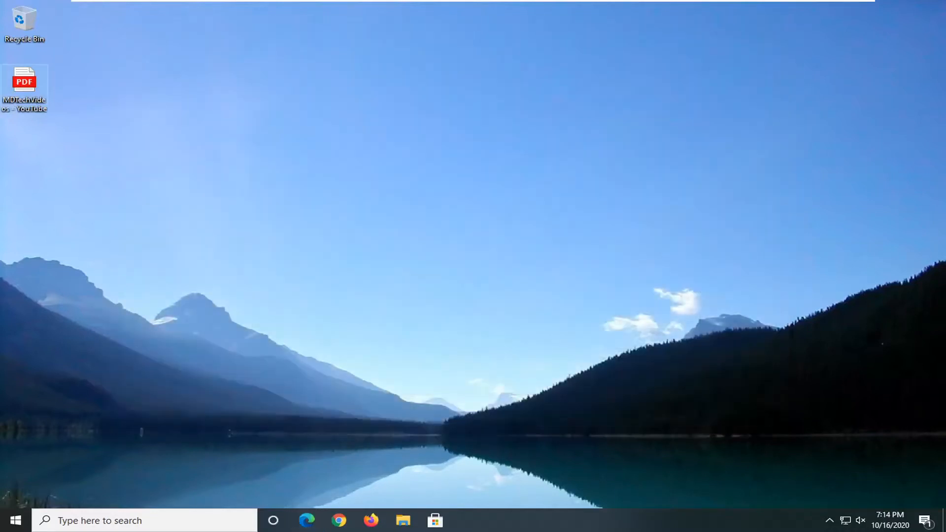